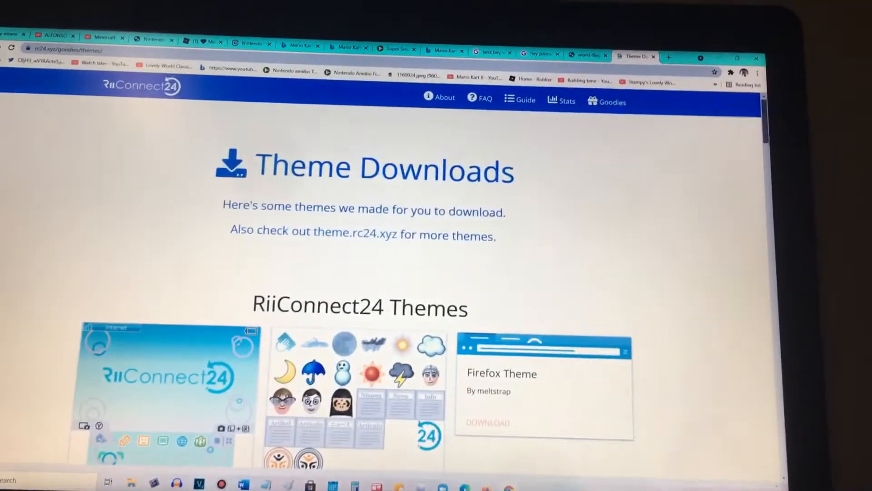
Scroll down to Wii Menu Themes and download the WarioWare Wii Menu theme.
scroll(down, 3)
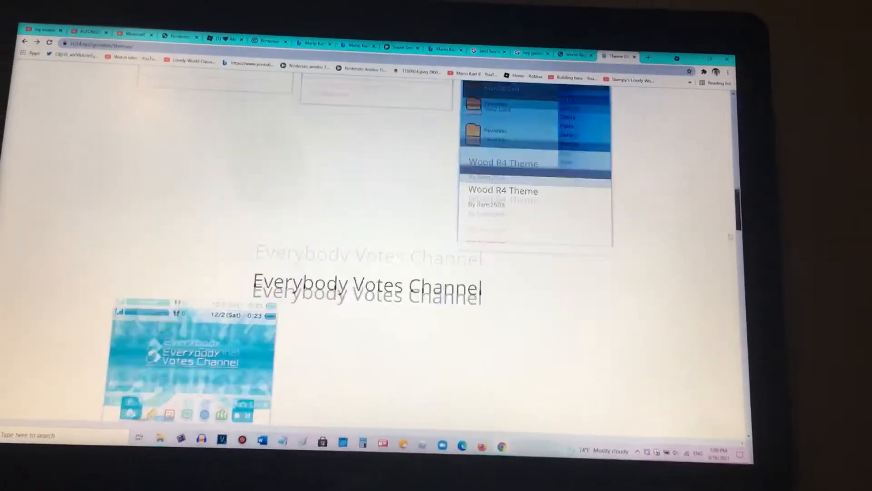
scroll(down, 3)
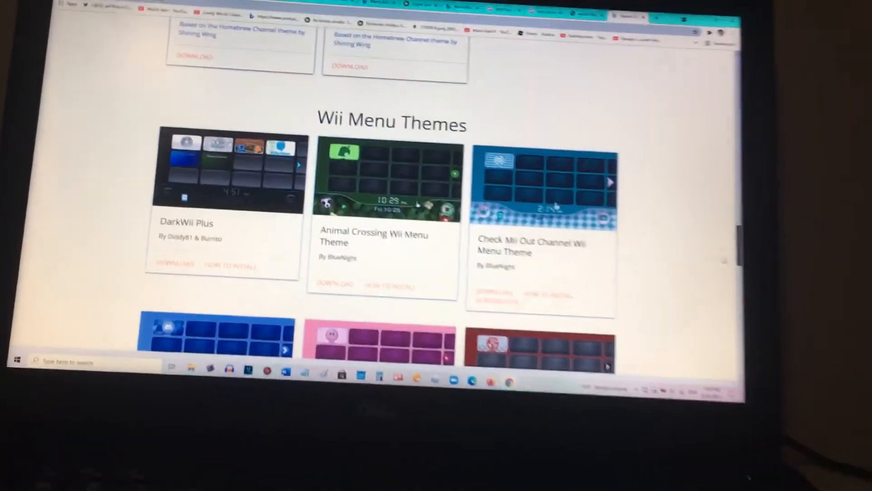
scroll(down, 3)
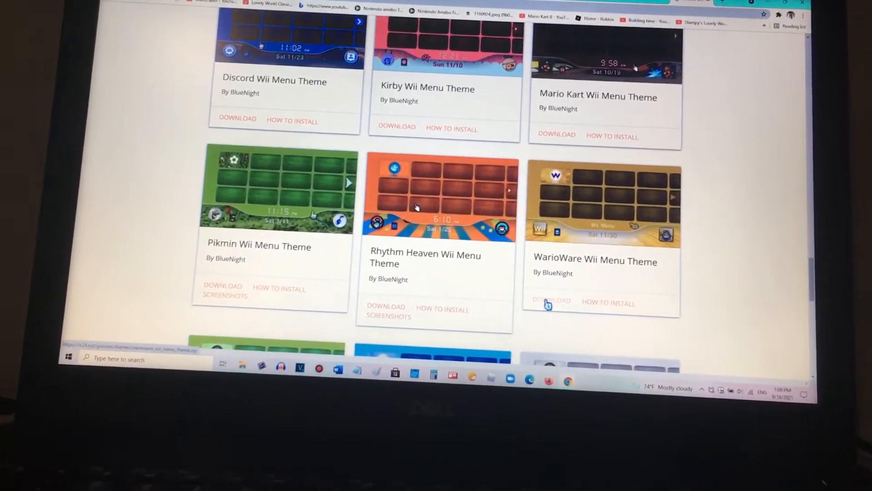
click(550, 301)
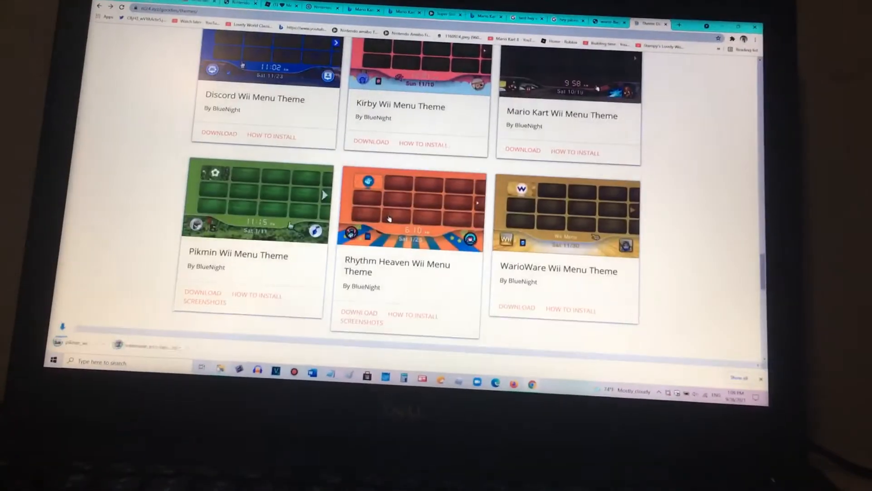
Browse Downloads to show the warioware_wii_menu_theme folder beside ThemeMii 0.4.
click(517, 307)
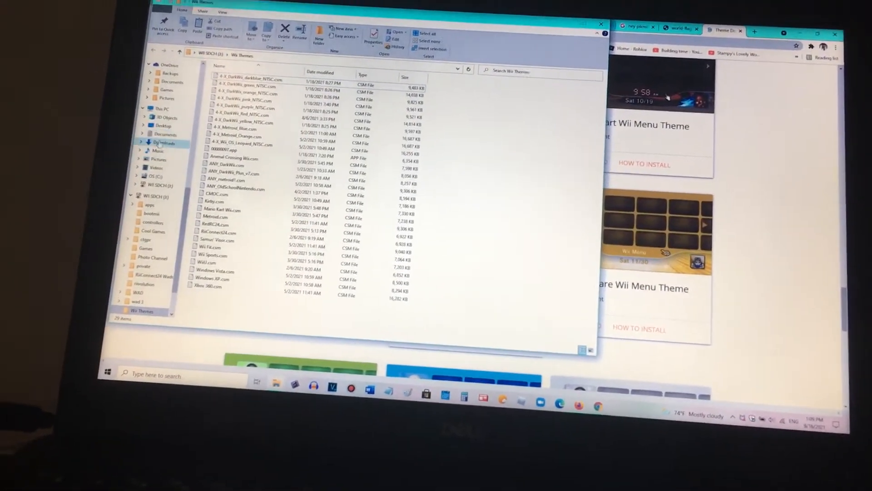
right_click(164, 154)
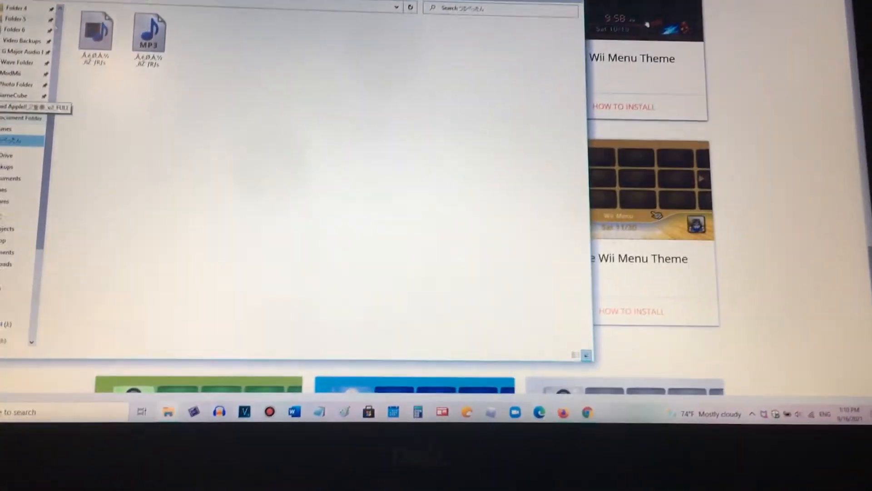
scroll(down, 3)
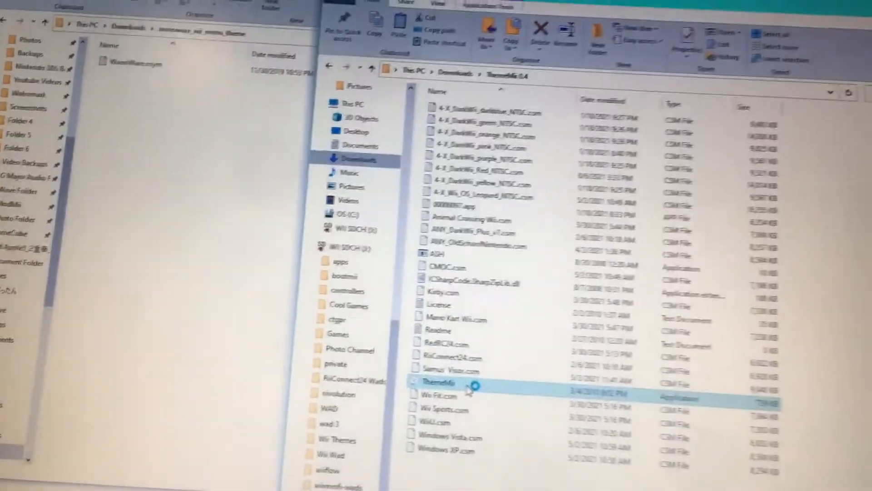
Launch ThemeMii and choose File > Open to browse for a .mym theme.
double_click(438, 382)
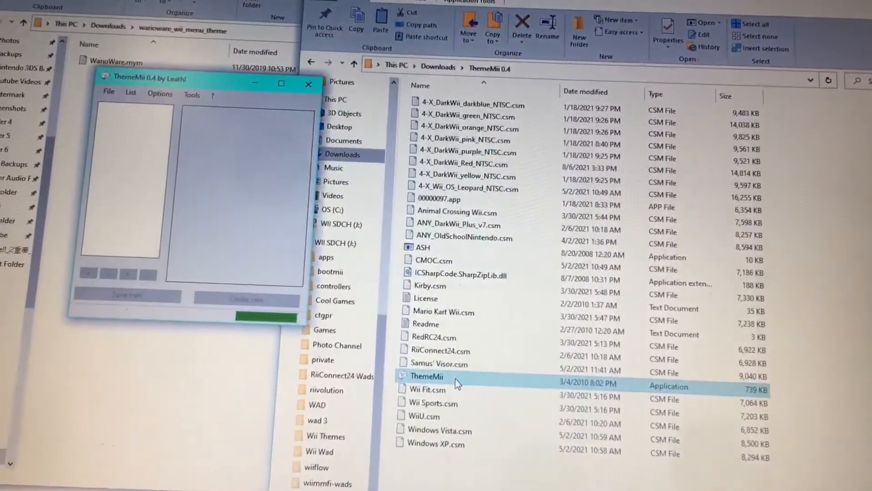
click(109, 92)
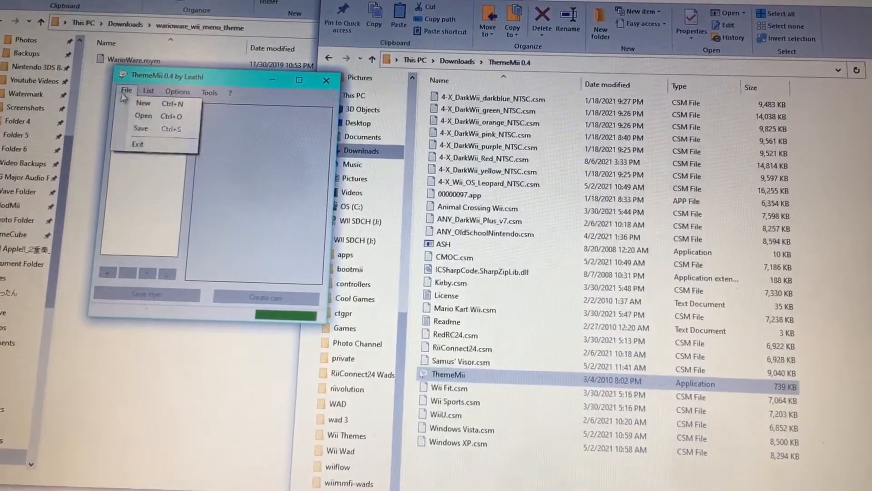
click(128, 92)
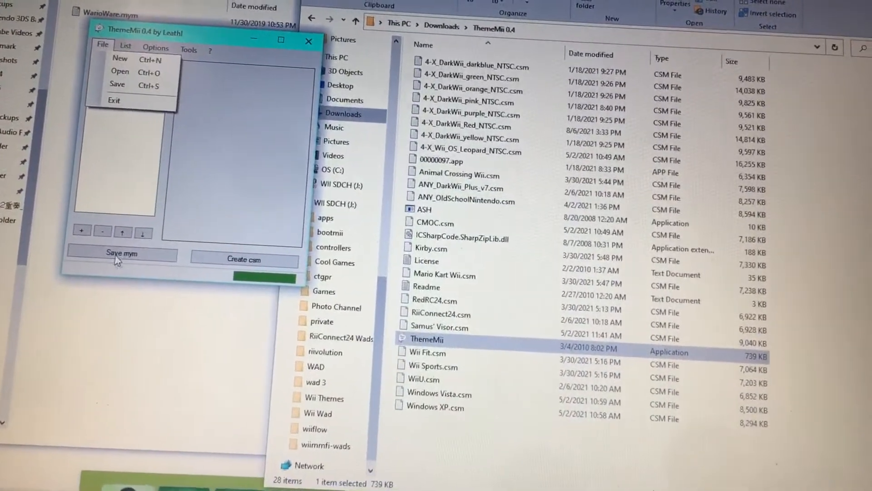
click(119, 59)
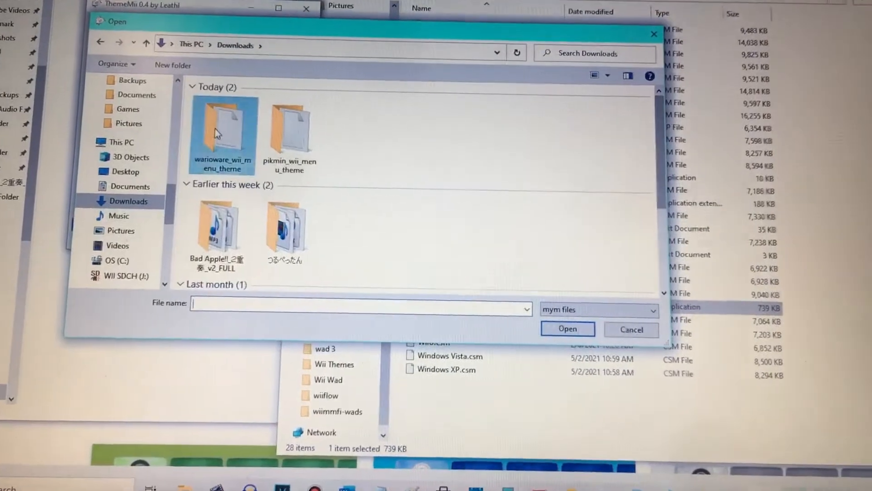
Load WarioWare.mym, save it as WarioWare.csm, and decline saving the .mym.
double_click(221, 128)
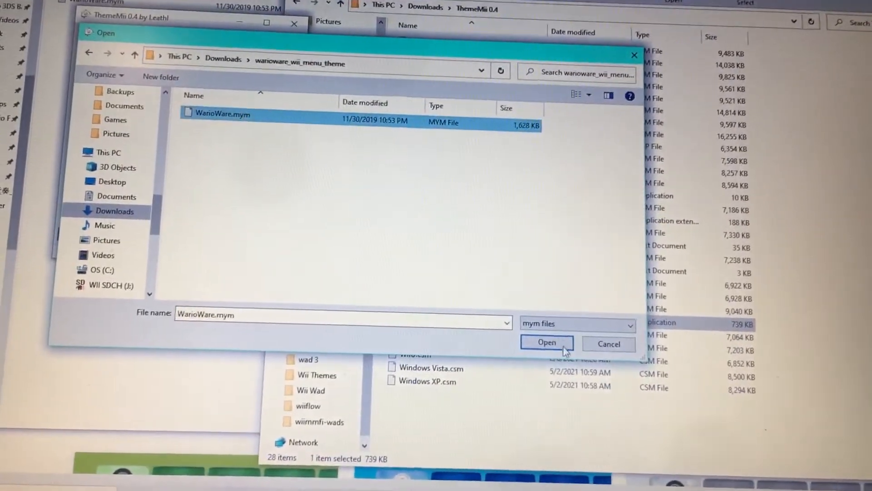
click(546, 342)
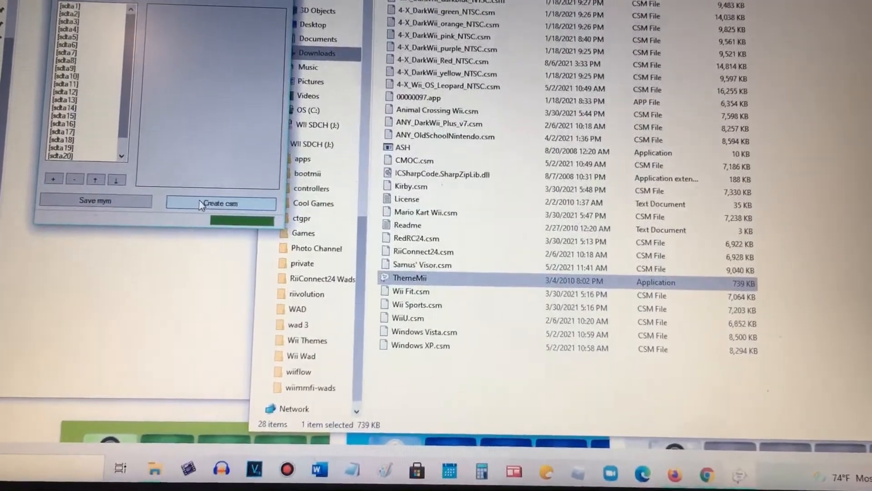
click(221, 204)
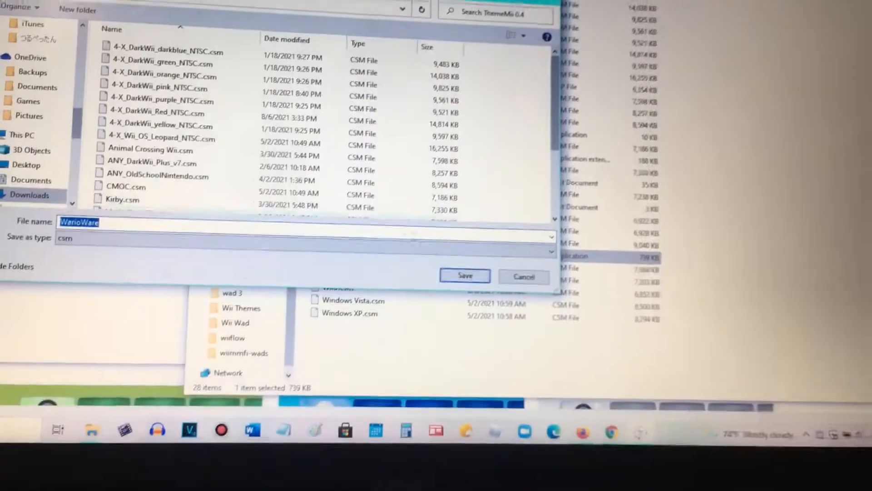
click(464, 275)
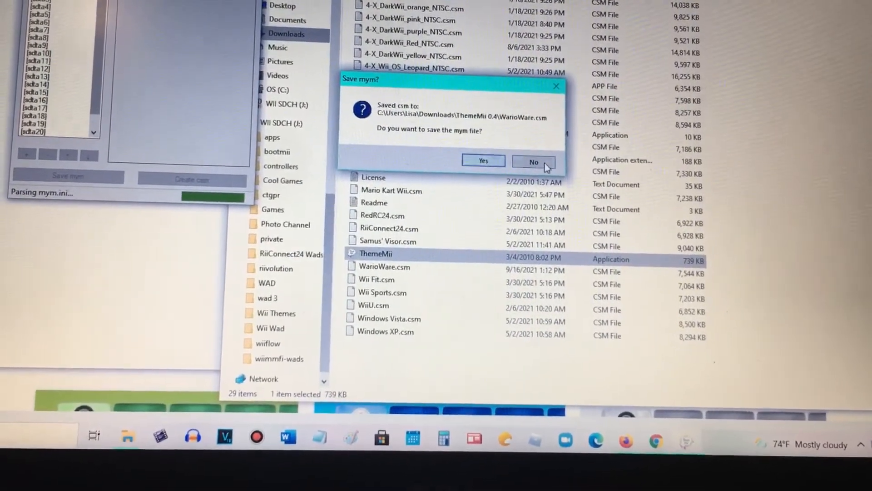
click(533, 162)
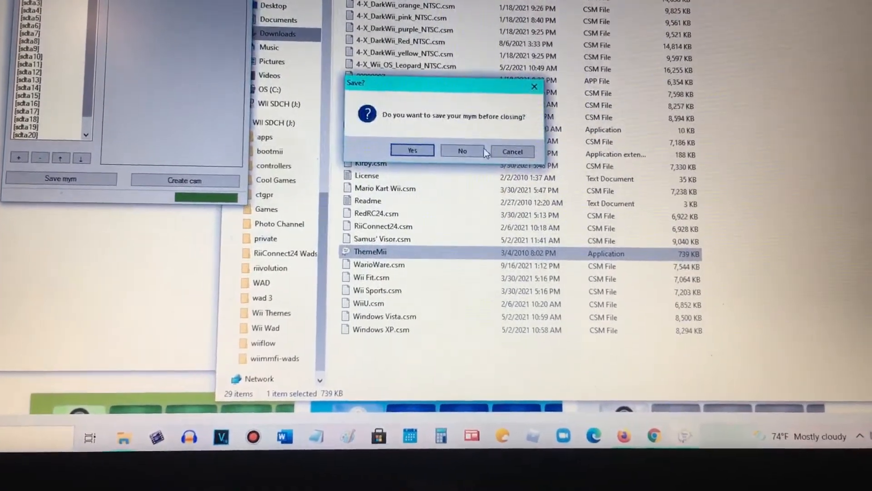
click(461, 151)
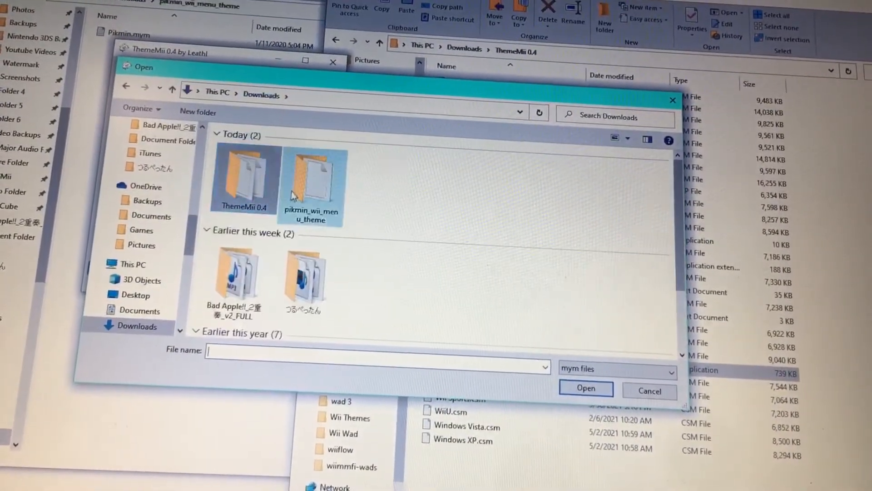
Load Pikmin.mym and start a csm build with 00000097.app as the base.
double_click(312, 178)
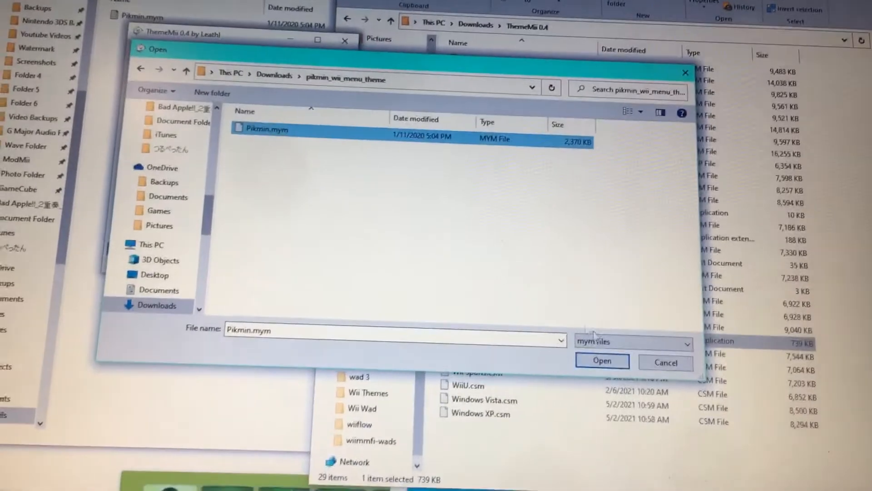
click(602, 360)
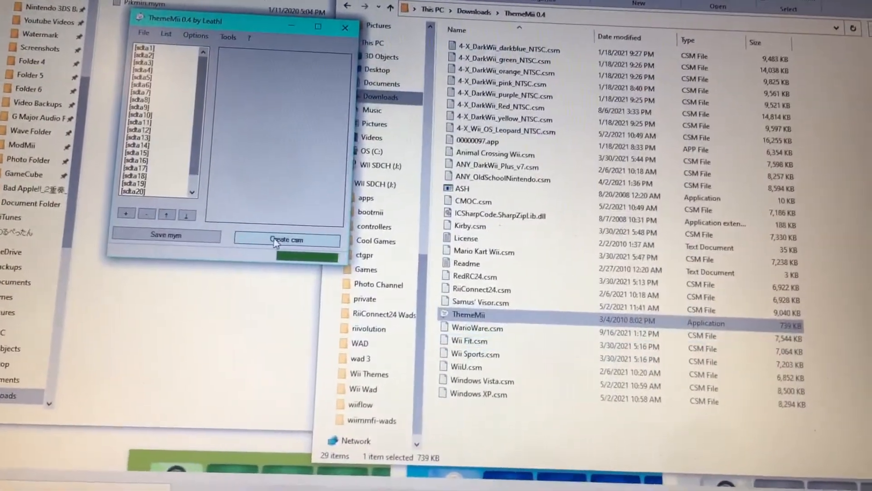
click(285, 240)
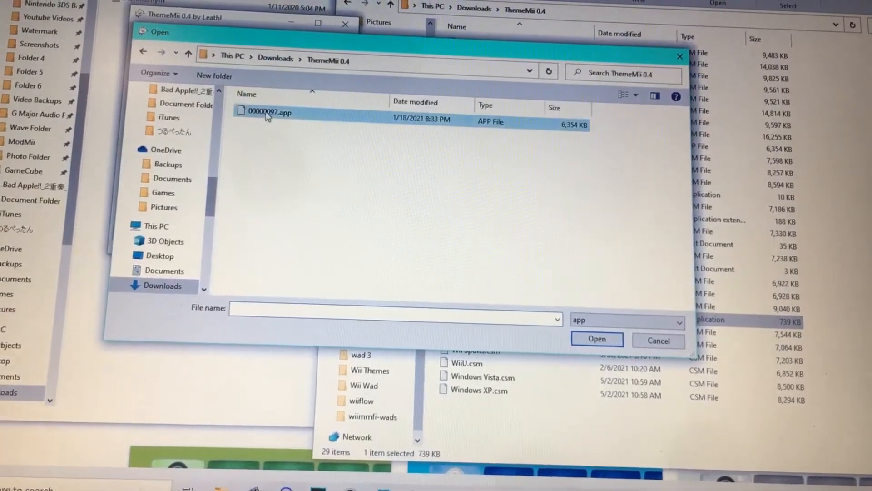
click(595, 339)
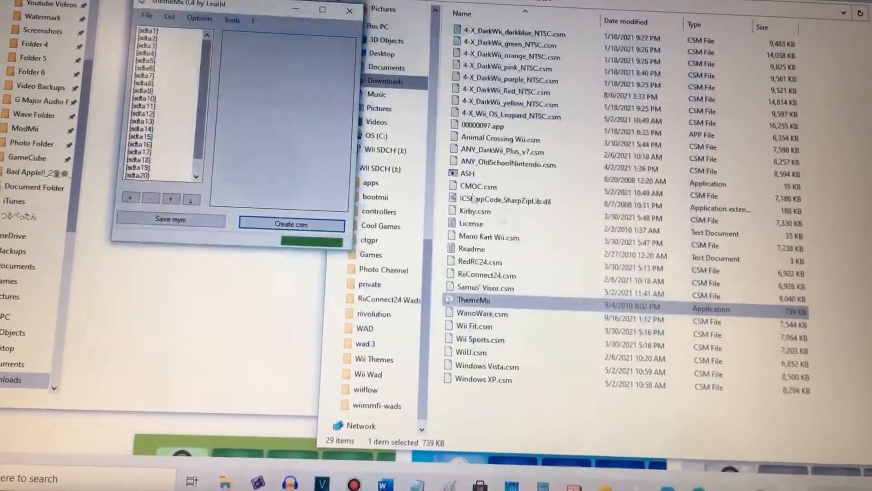
Save the converted theme as Pikmin.csm, confirm, and minimize ThemeMii.
click(290, 224)
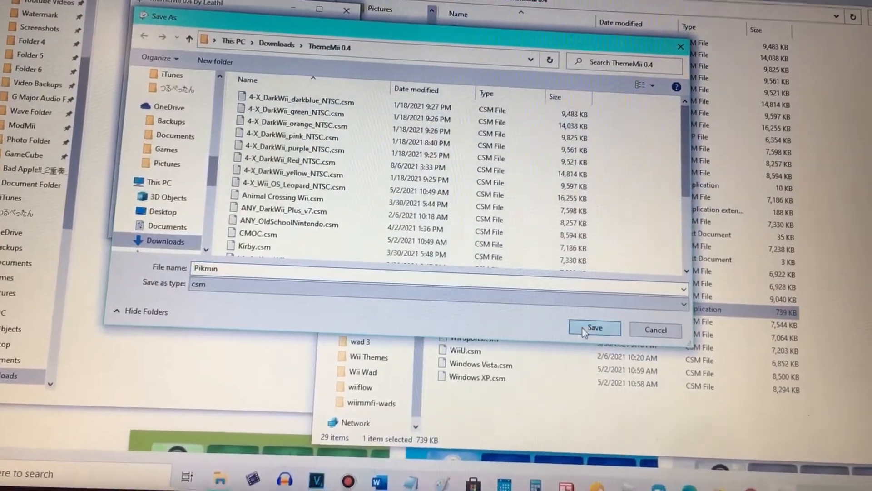
click(593, 328)
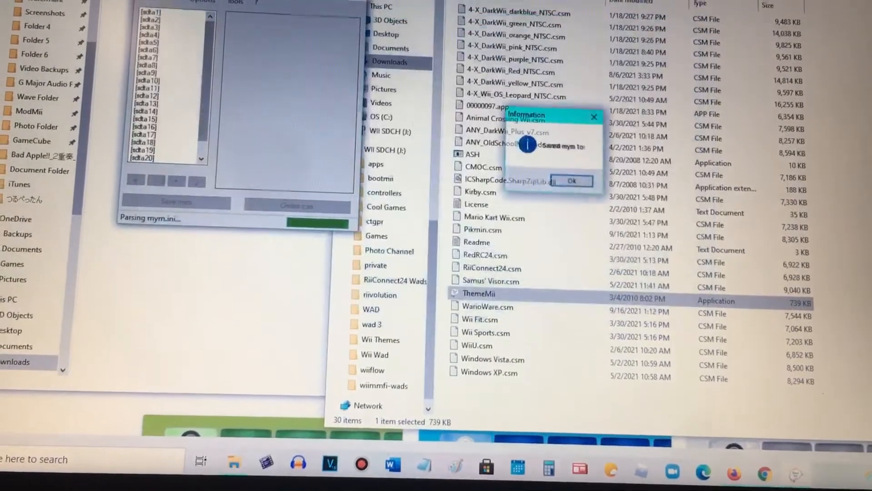
click(570, 181)
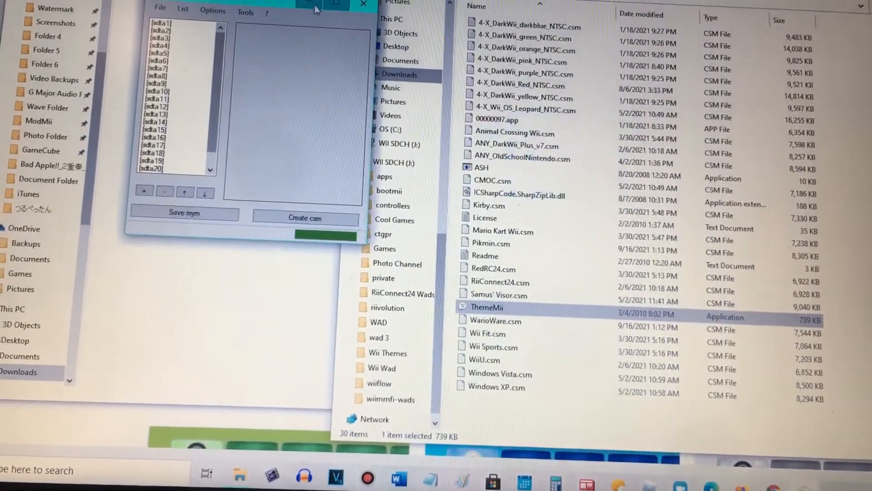
click(363, 4)
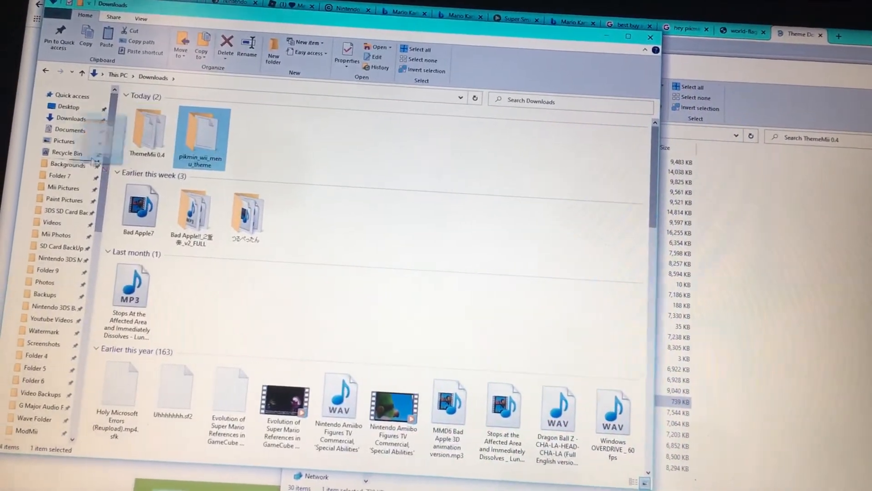
Right-click the pikmin_wii_menu_theme folder in Downloads.
right_click(65, 157)
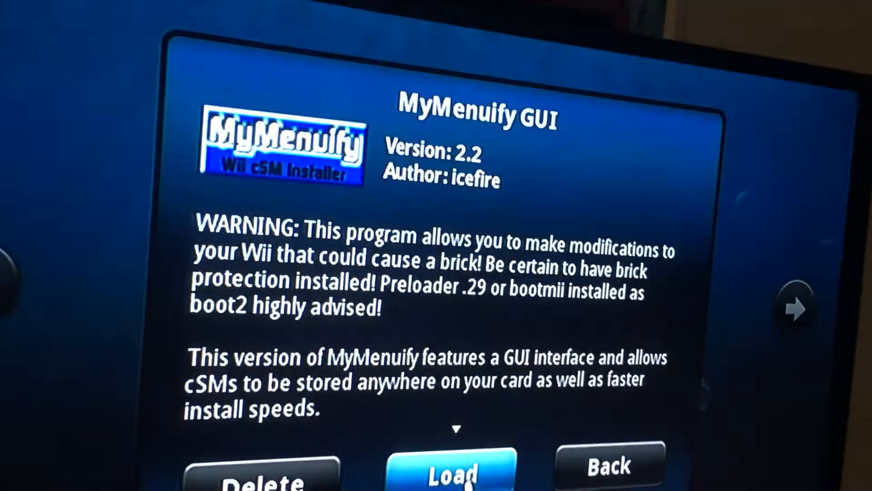
Load the csm theme list, install Pikmin, and dismiss the Complete prompt.
click(450, 471)
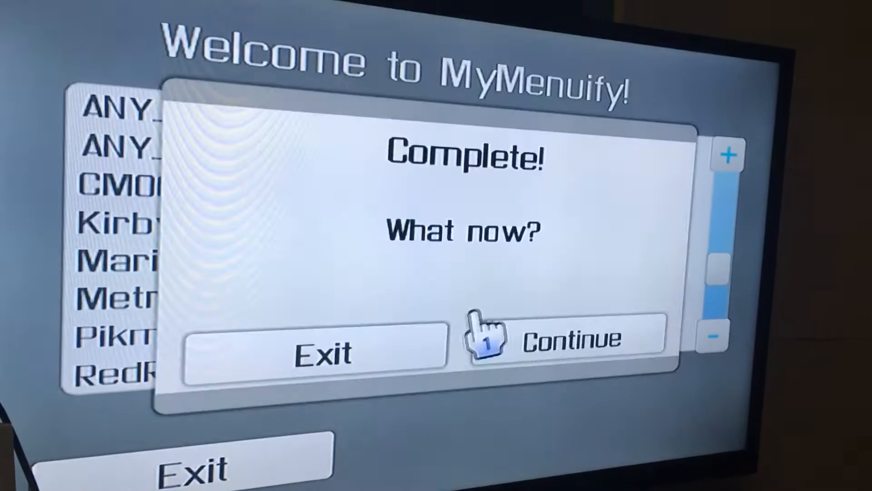
click(551, 339)
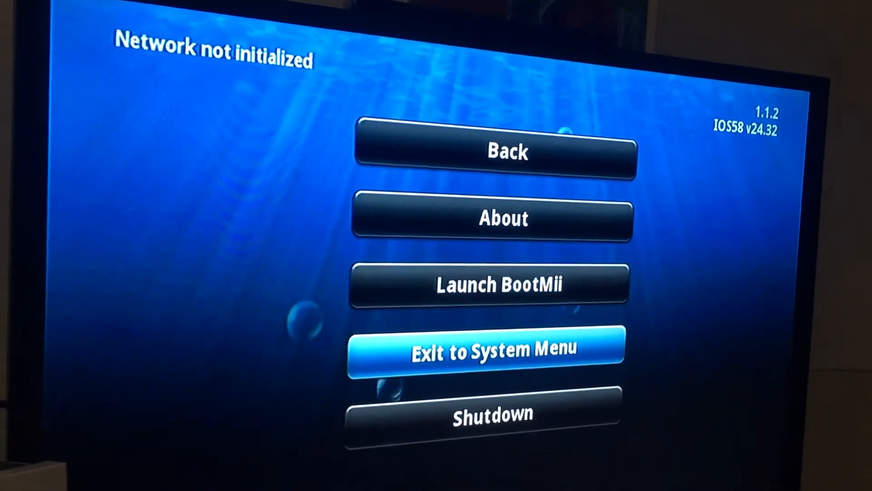
Exit to the System Menu and return to the Pikmin-themed Wii Menu grid.
click(483, 349)
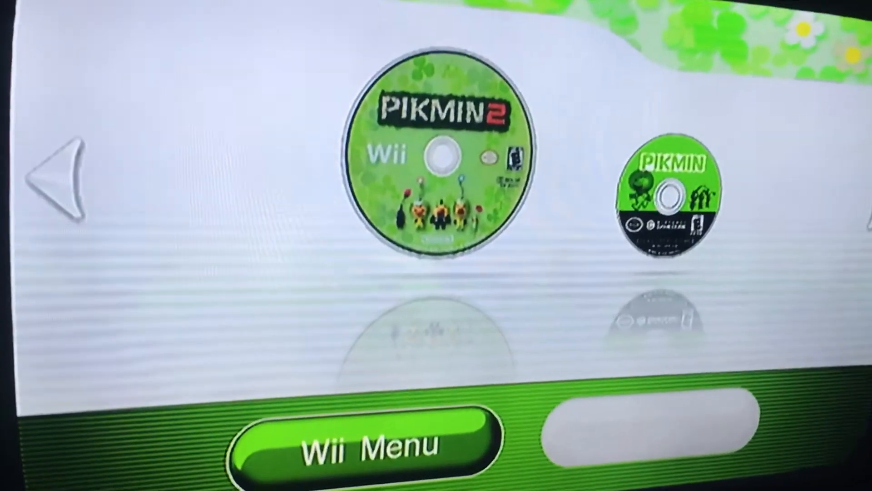
click(361, 445)
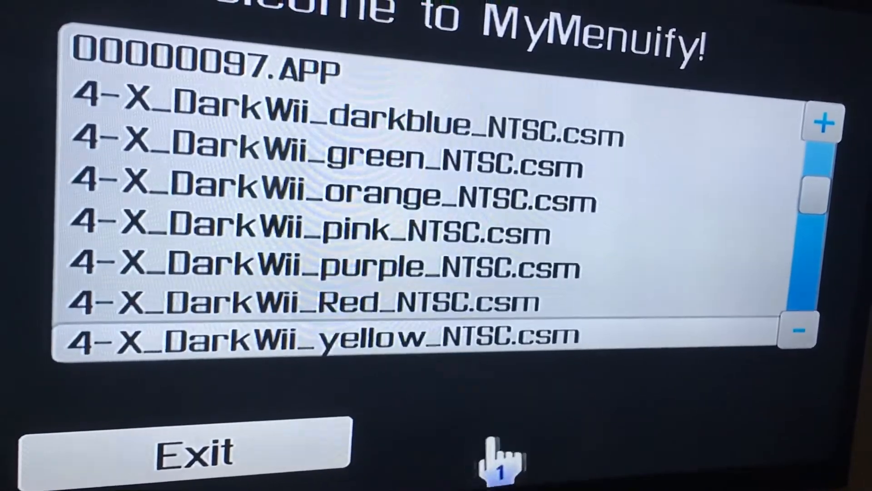
Scroll the csm list, install WarioWare.csm, then head back to the System Menu.
scroll(down, 3)
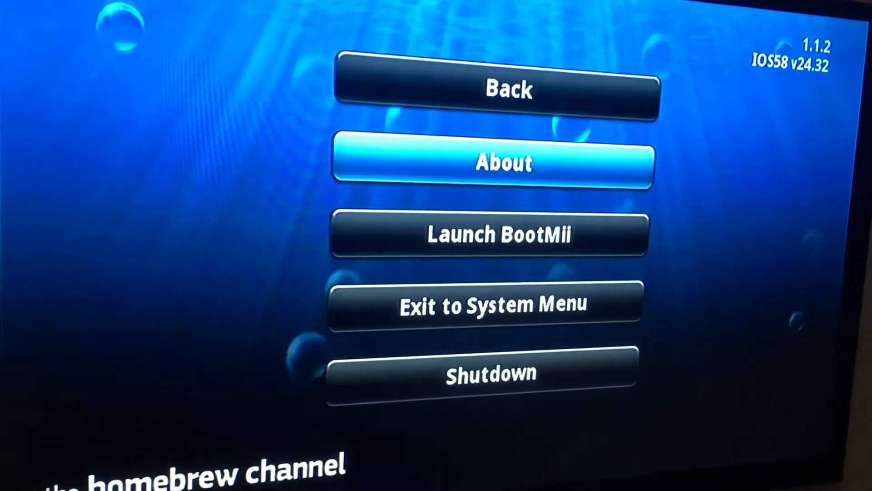
click(491, 304)
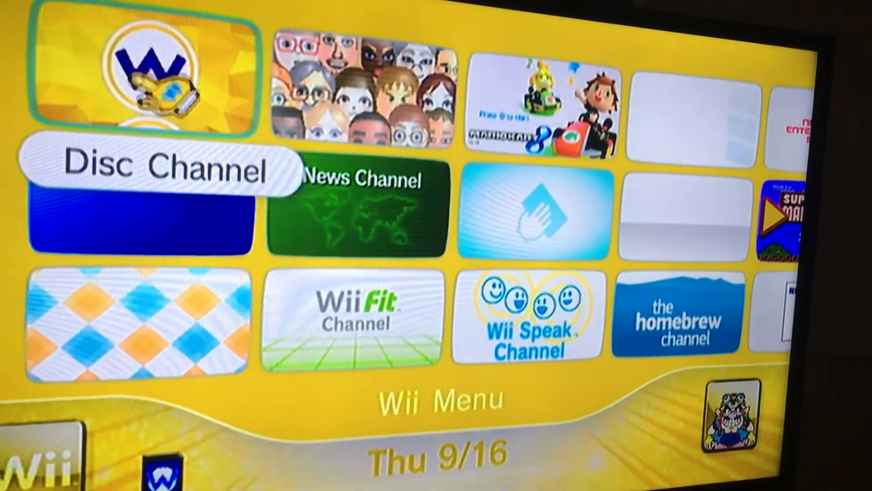
Preview the WarioWare theme in the Disc Channel, then return to the Wii Menu.
click(136, 81)
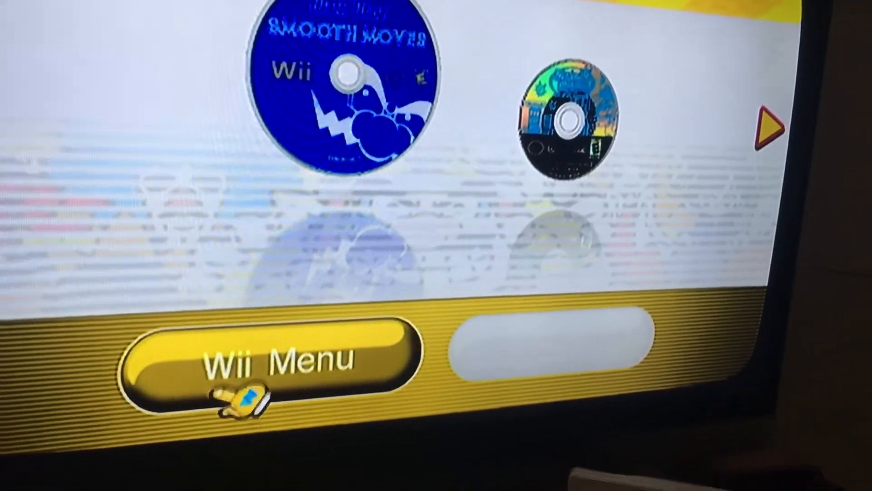
click(272, 359)
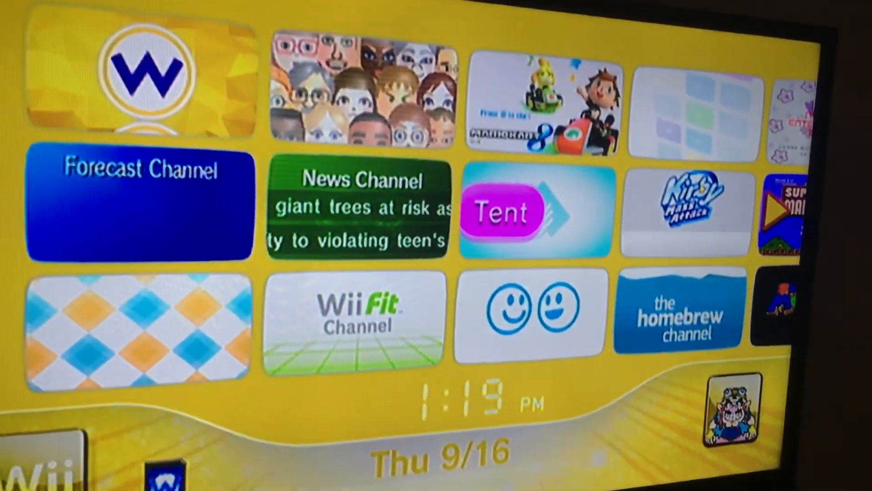